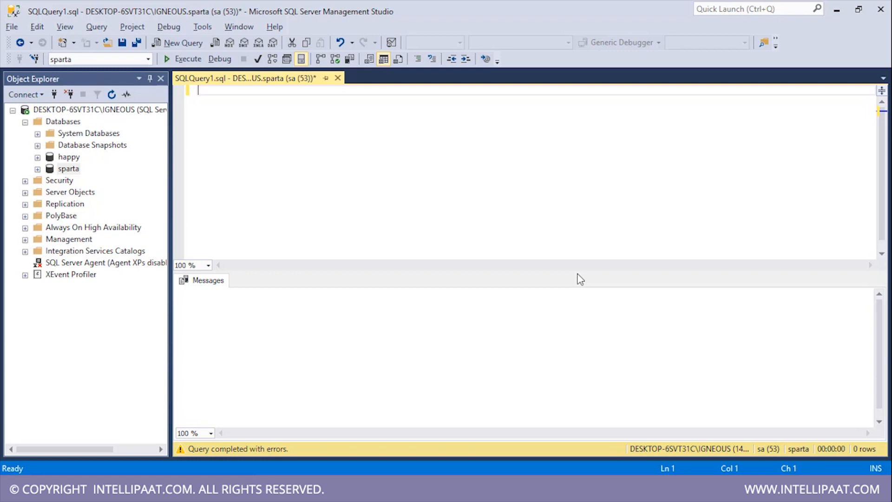
# Write 'create table #student( s_id int, s_name varchar(20) )' in the query editor
pyautogui.write('c')
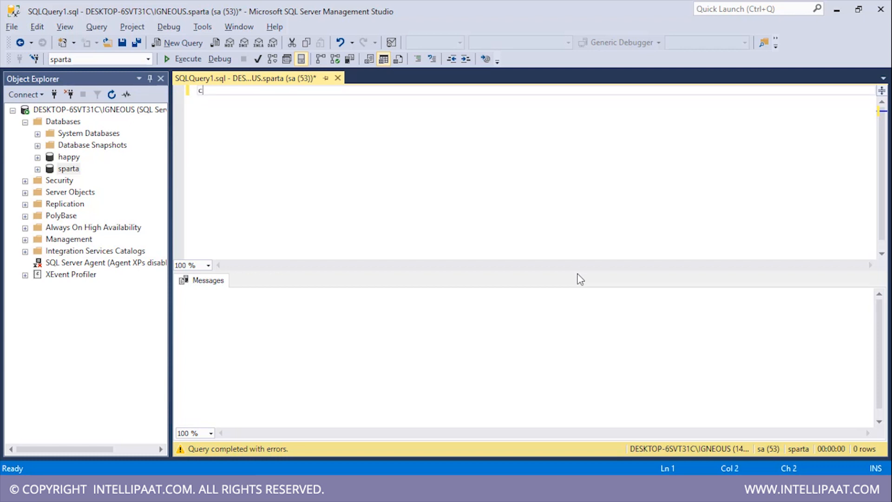
pyautogui.write('reate table #')
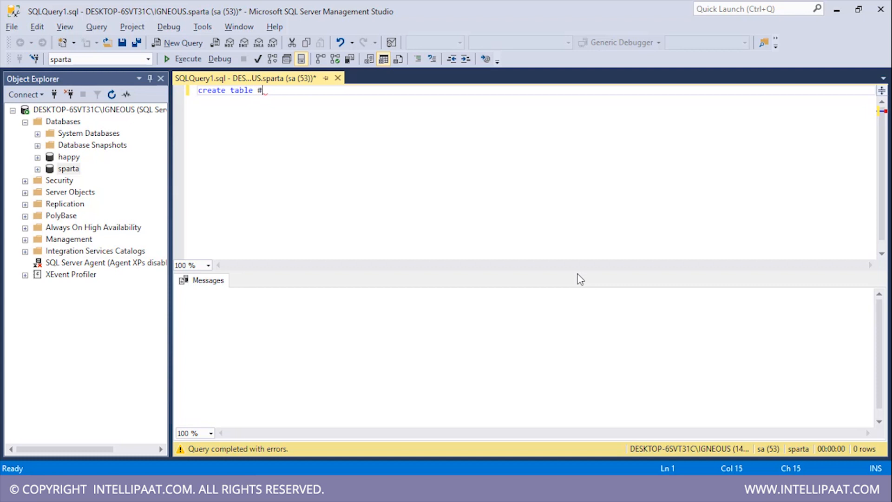
pyautogui.write('stud')
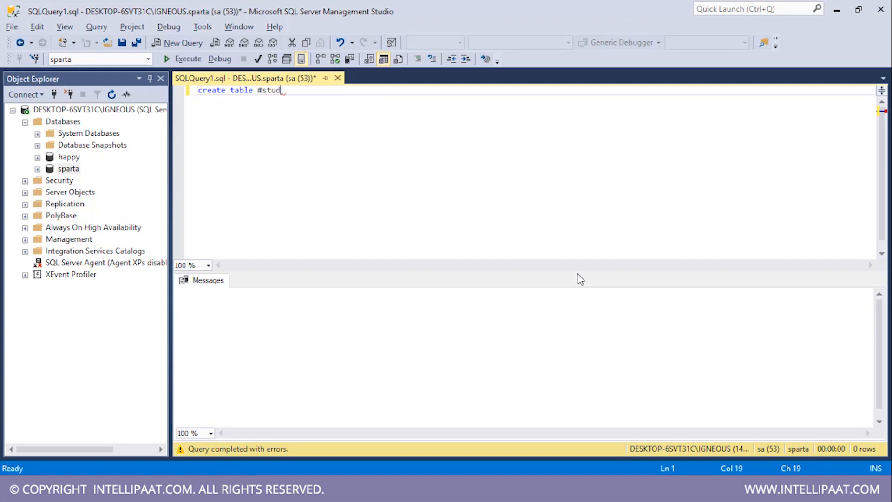
pyautogui.write('ent')
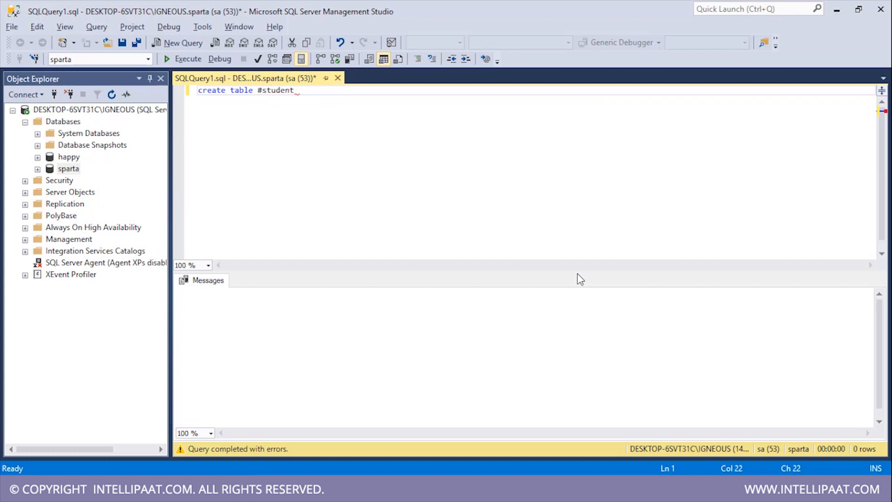
pyautogui.write('()')
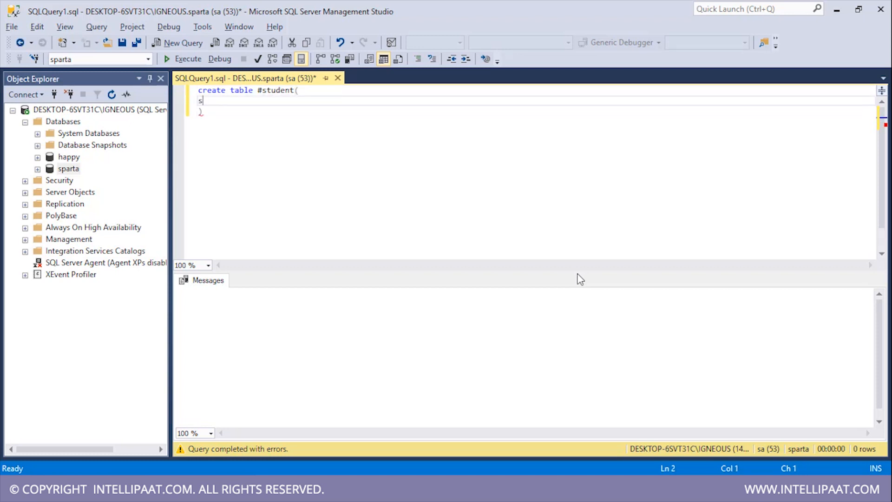
pyautogui.write('_id i')
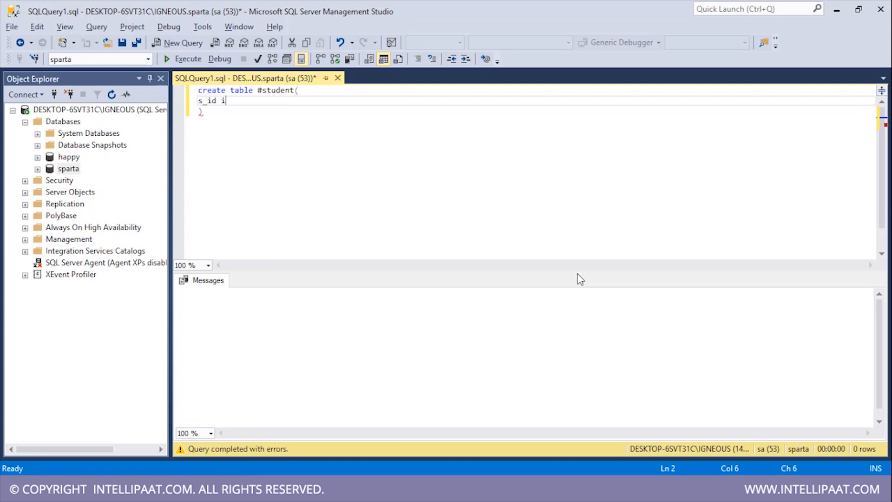
pyautogui.write('nt,')
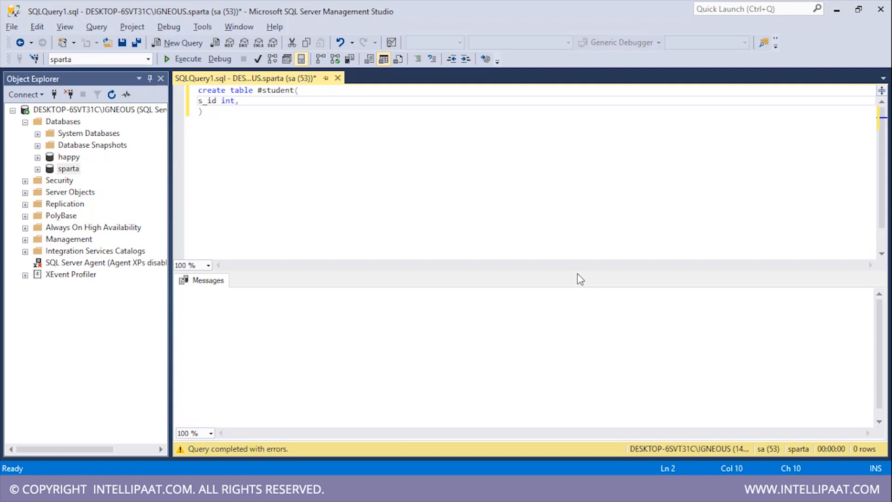
pyautogui.write('s_name')
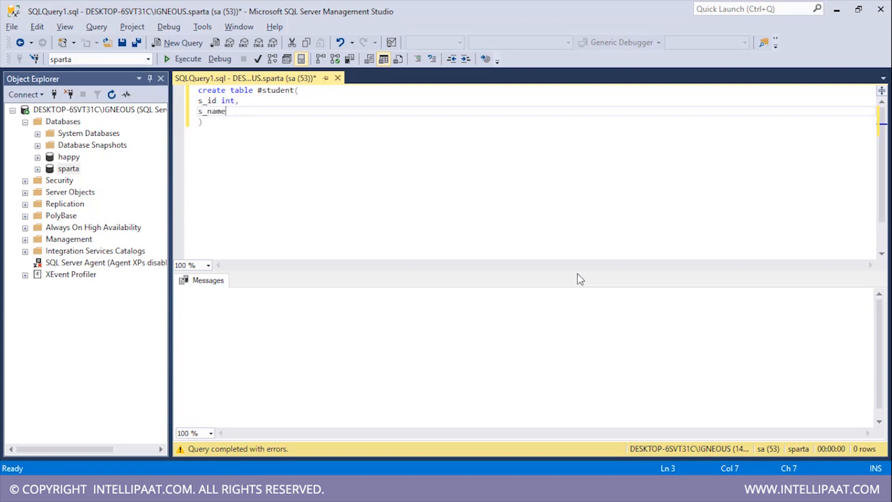
pyautogui.write('varc')
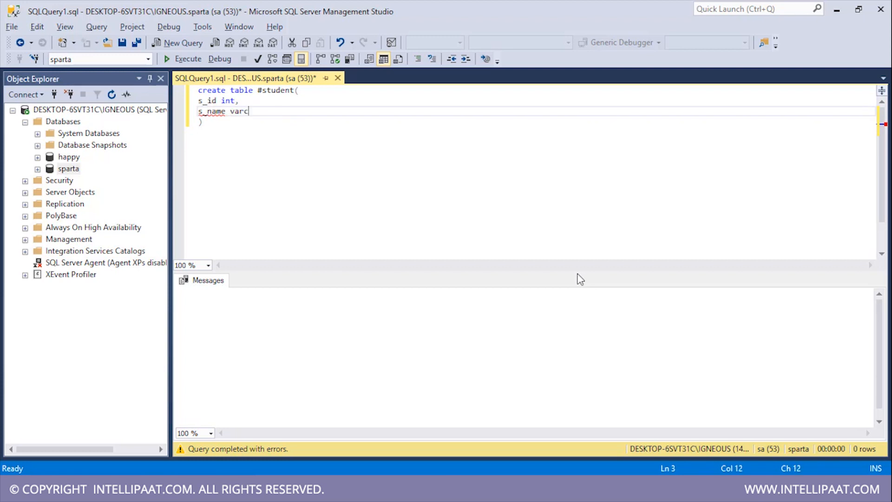
pyautogui.write('har()')
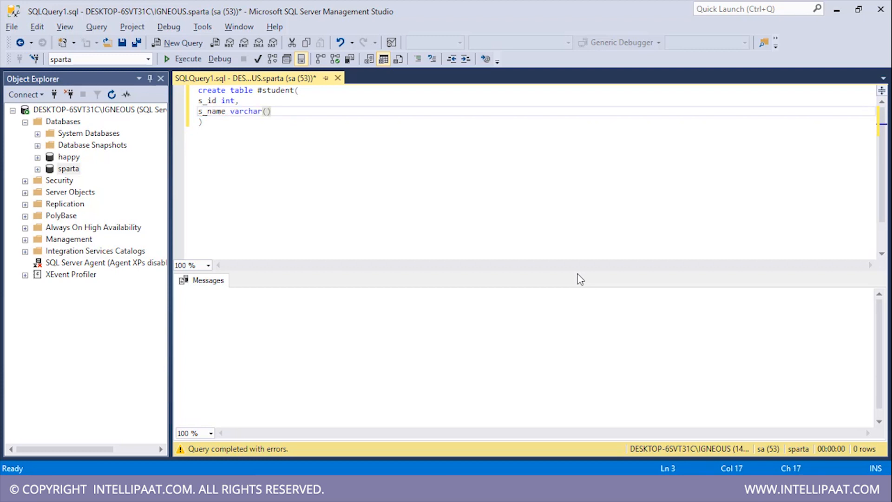
pyautogui.write('20')
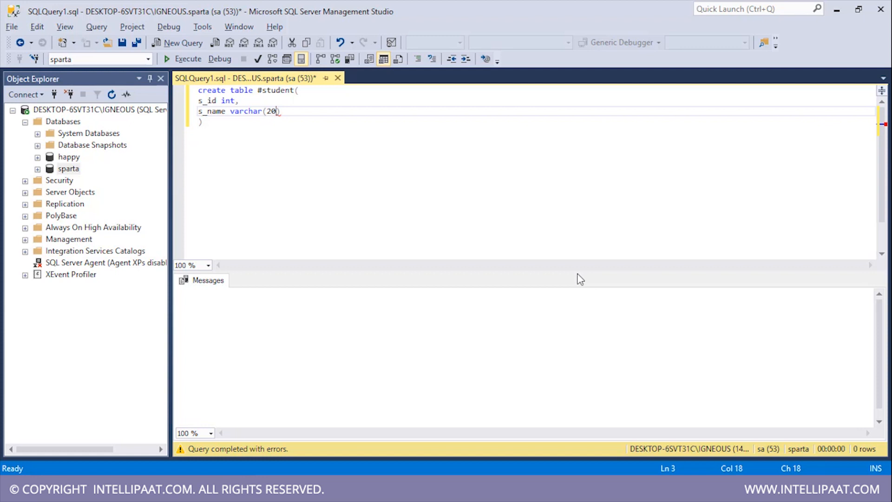
pyautogui.click(203, 121)
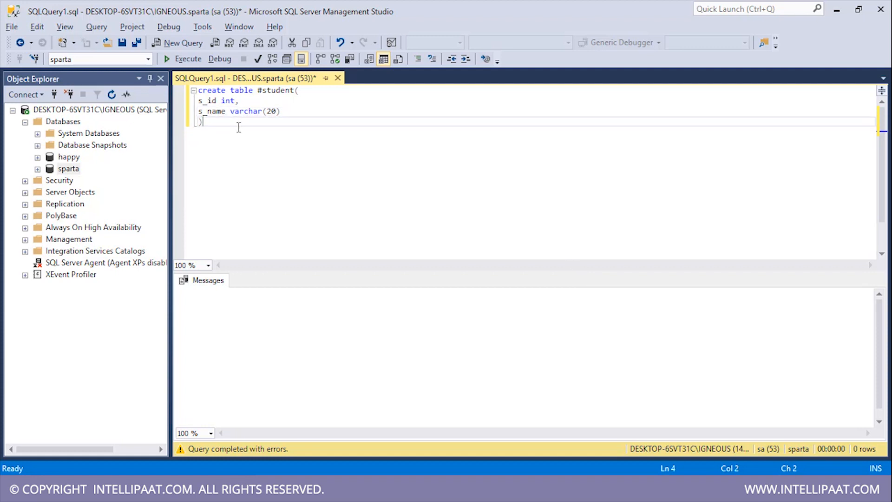
# Execute the #student CREATE TABLE statement to create the temporary table
pyautogui.click(183, 58)
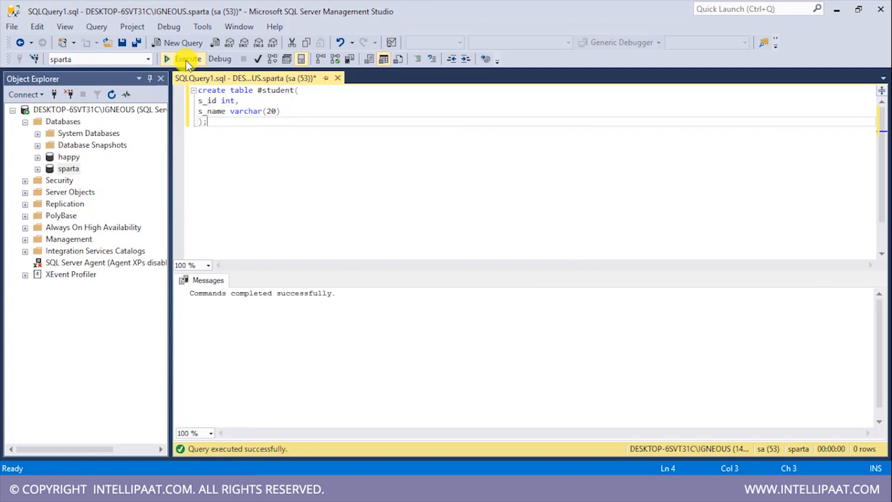
pyautogui.moveTo(236, 268)
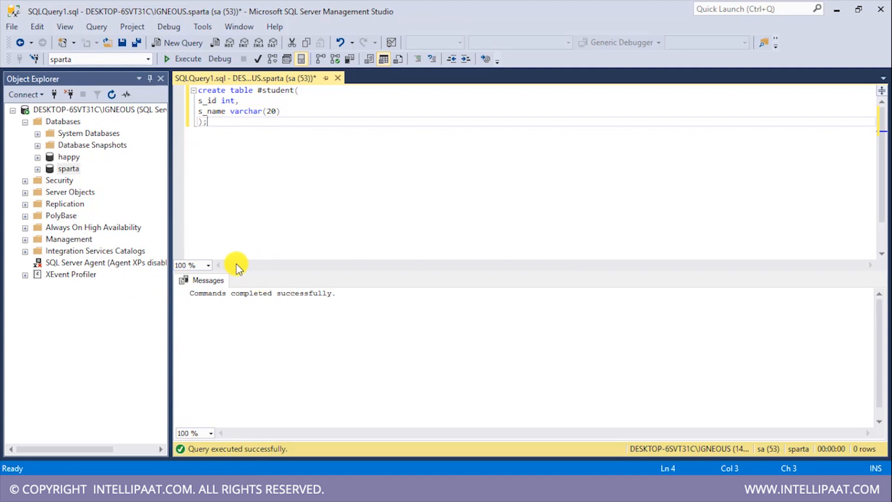
pyautogui.moveTo(246, 163)
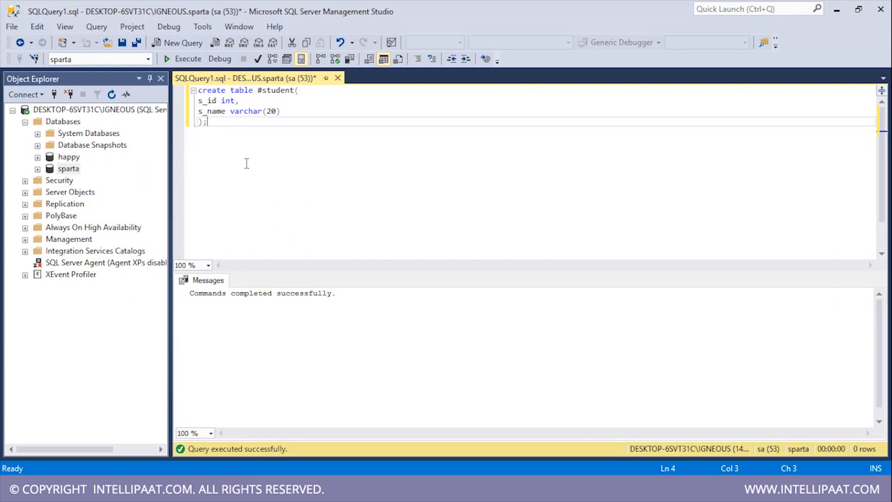
pyautogui.moveTo(228, 165)
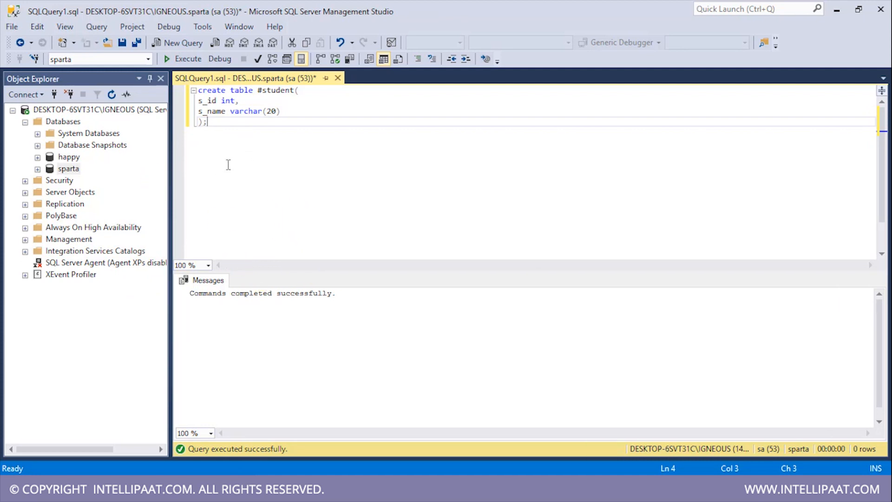
pyautogui.moveTo(189, 170)
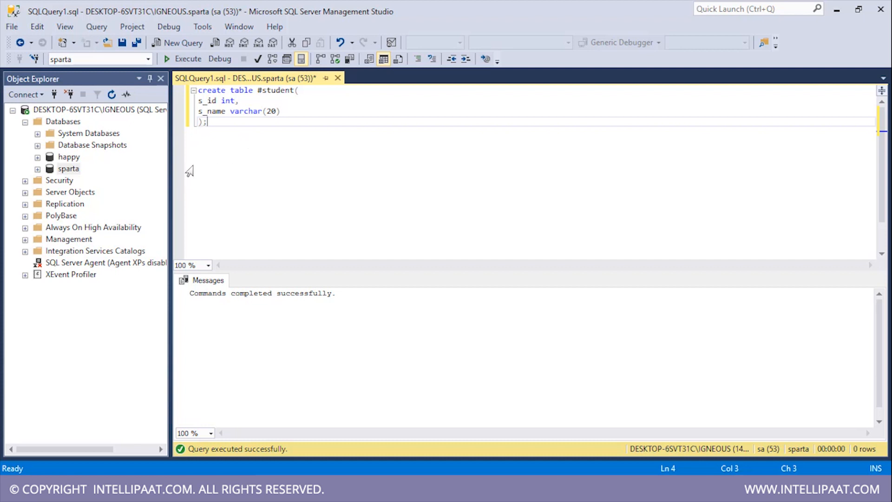
pyautogui.moveTo(143, 169)
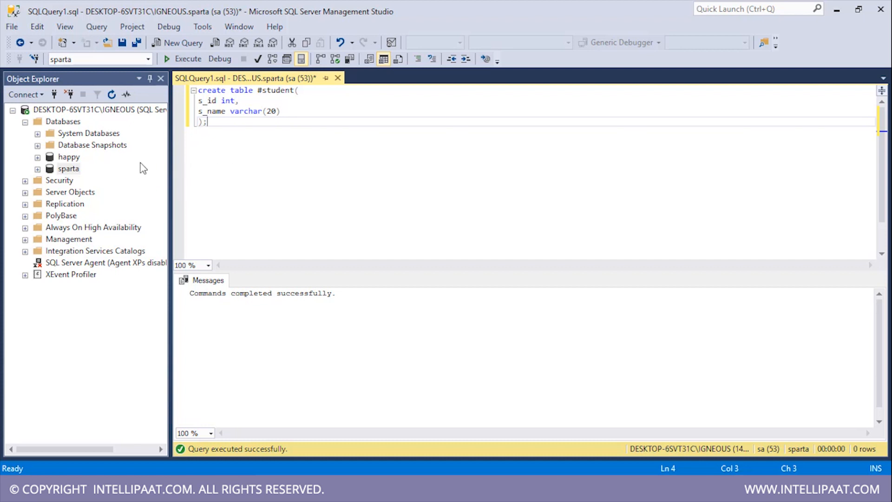
# Expand tempdb's Temporary Tables in Object Explorer to reveal dbo.#student
pyautogui.click(38, 132)
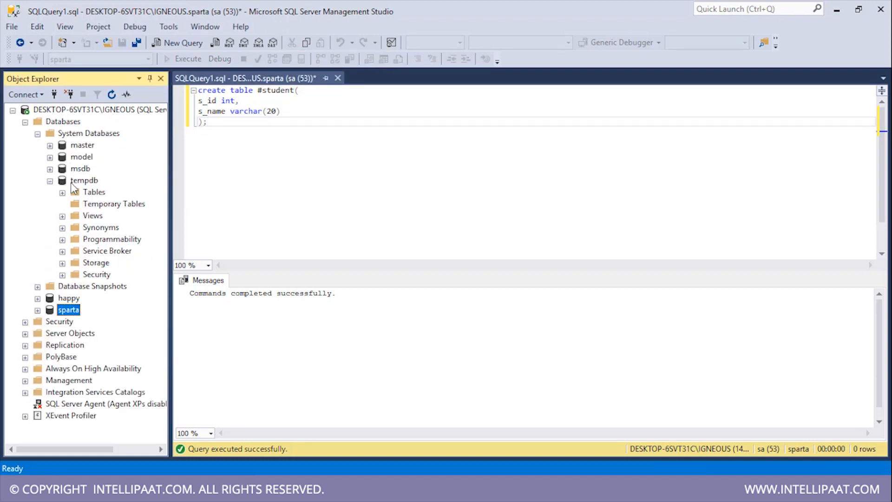
pyautogui.click(114, 203)
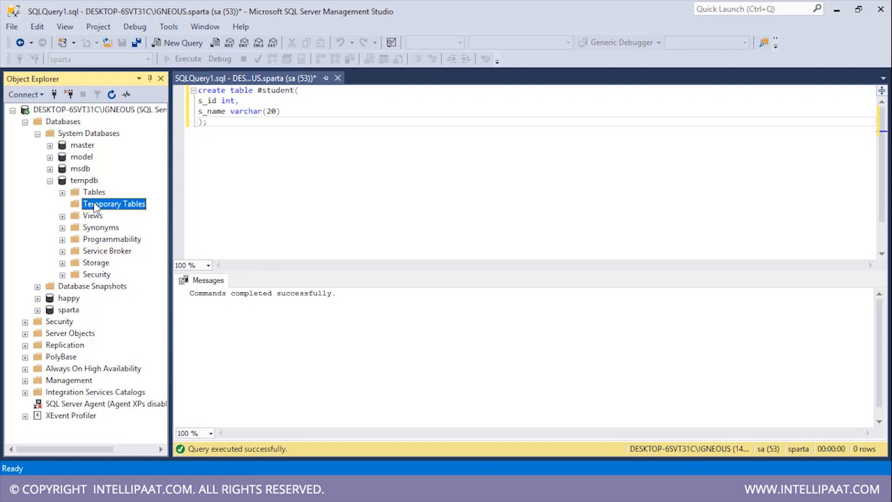
pyautogui.moveTo(72, 193)
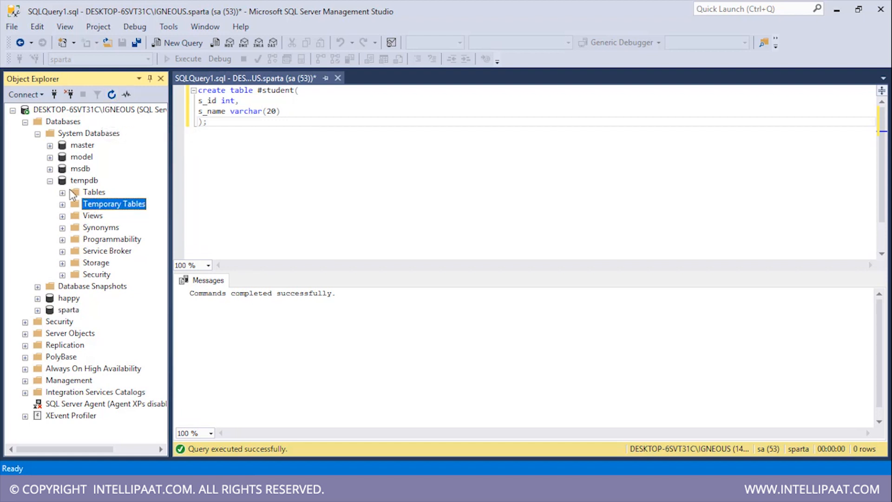
pyautogui.click(63, 203)
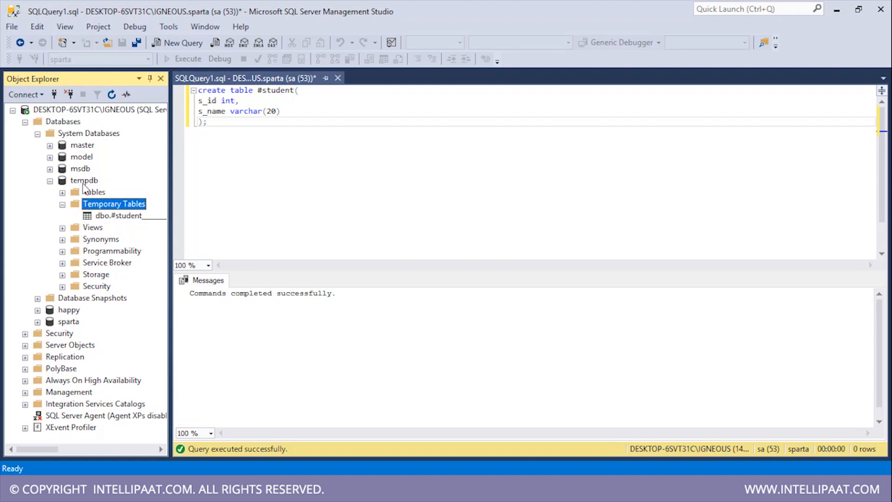
pyautogui.click(278, 141)
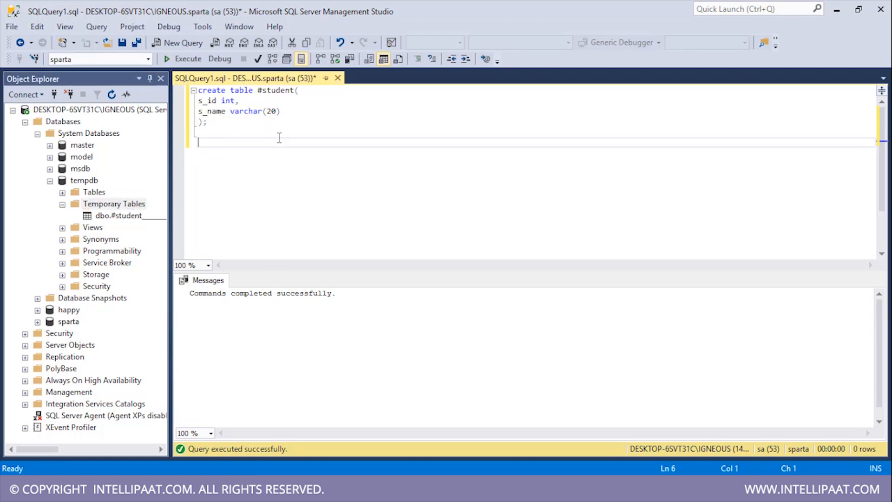
# Run 'select * from #student;' to show the empty s_id and s_name columns
pyautogui.write('se')
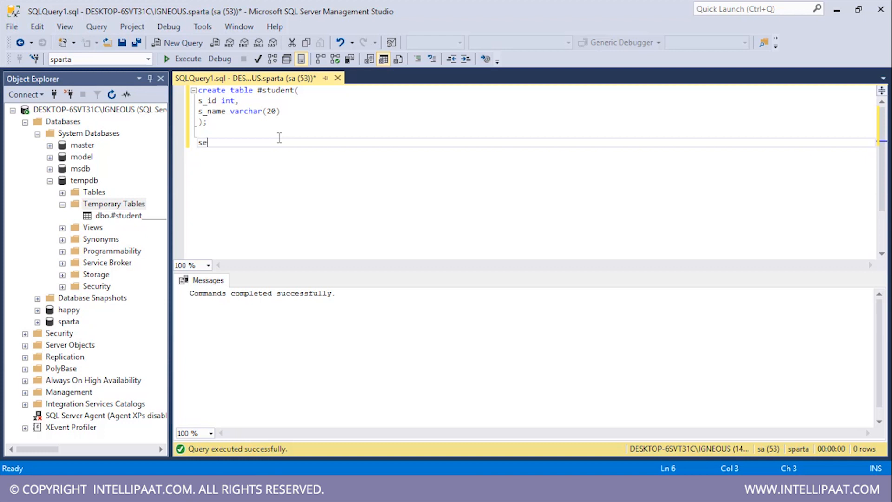
pyautogui.write('lect')
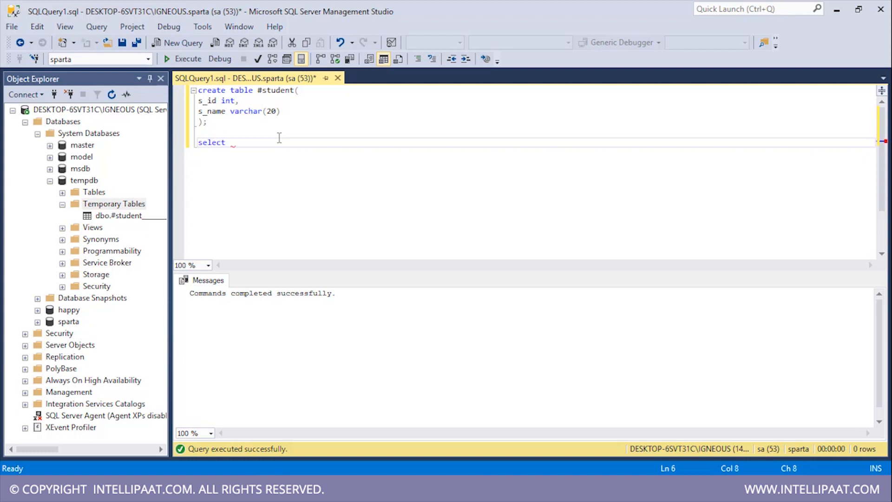
pyautogui.write('* from')
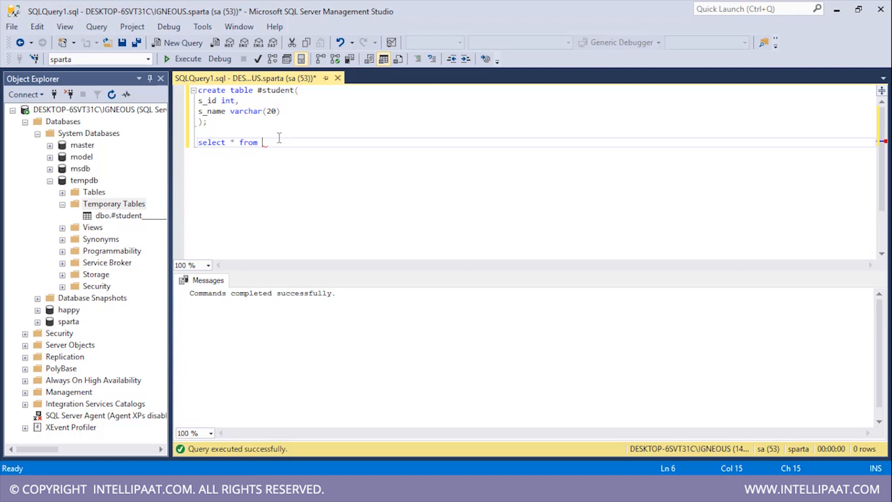
pyautogui.write('#student;')
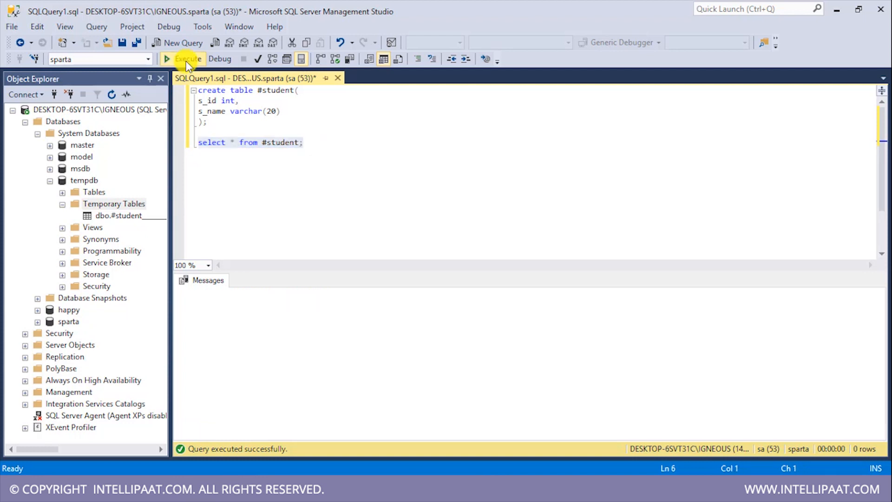
pyautogui.click(183, 58)
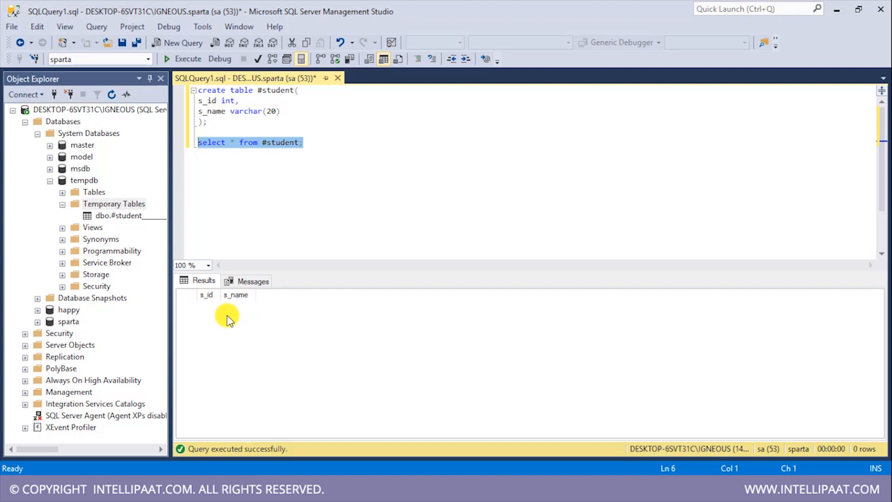
pyautogui.moveTo(180, 262)
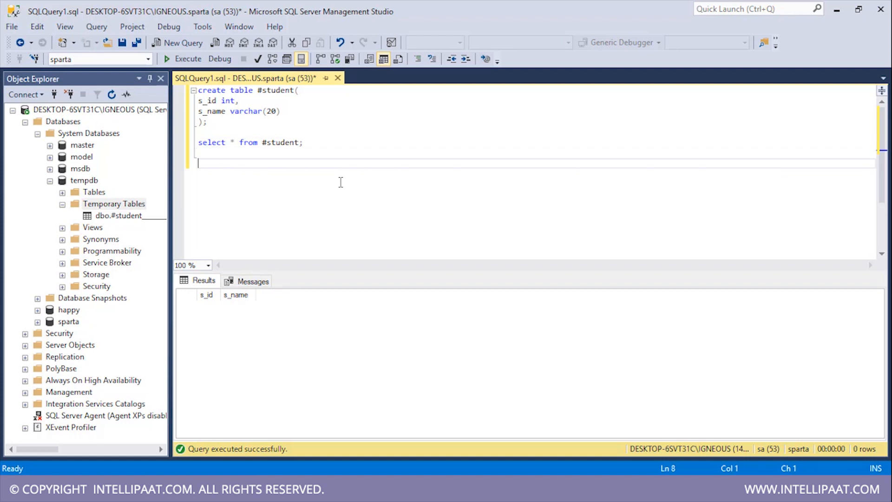
# Write 'insert into #student values( 1,'Sam' )' below the SELECT query
pyautogui.write('i')
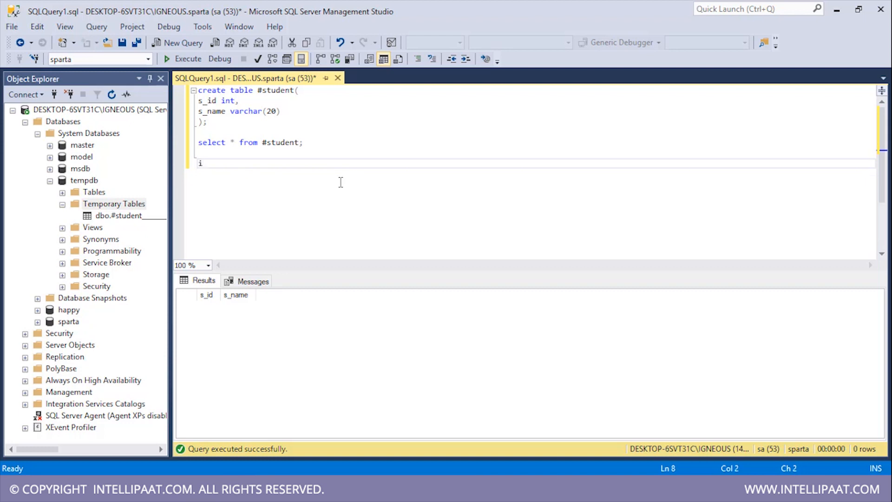
pyautogui.write('nsert into')
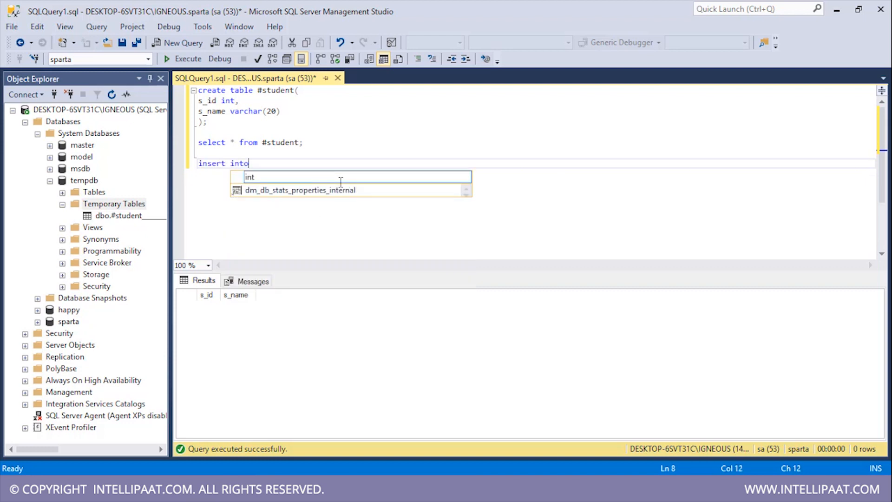
pyautogui.write('#')
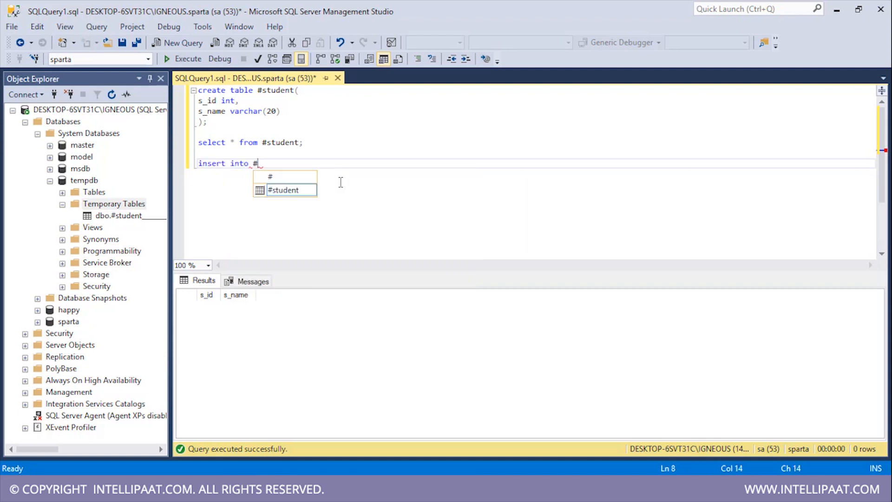
pyautogui.write('student')
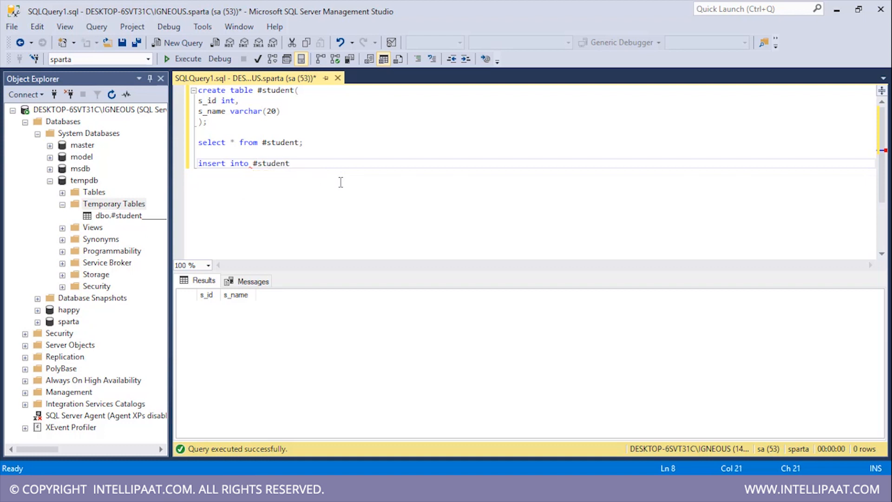
pyautogui.write('values')
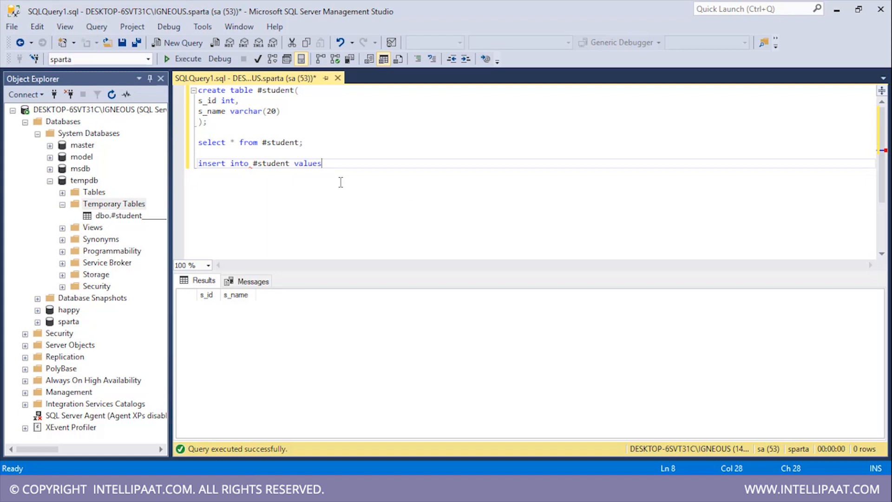
pyautogui.write('(')
pyautogui.write(')')
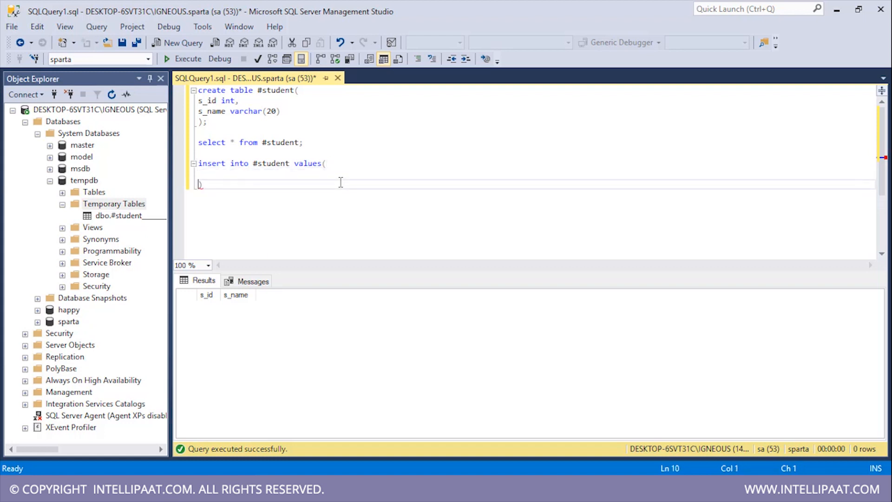
pyautogui.write('1')
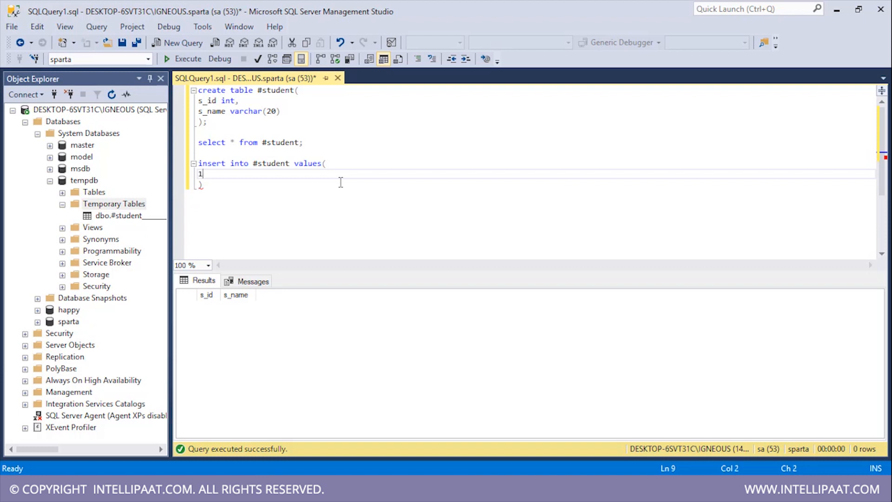
pyautogui.write(",'")
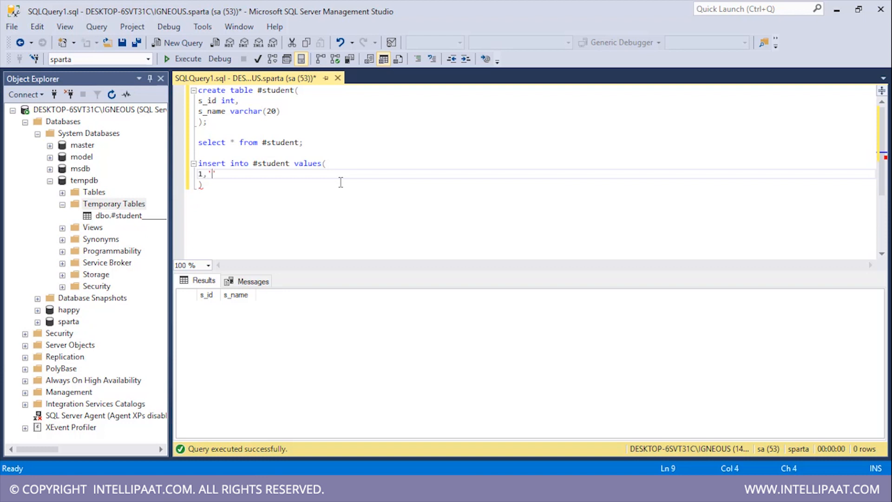
pyautogui.write('Sam')
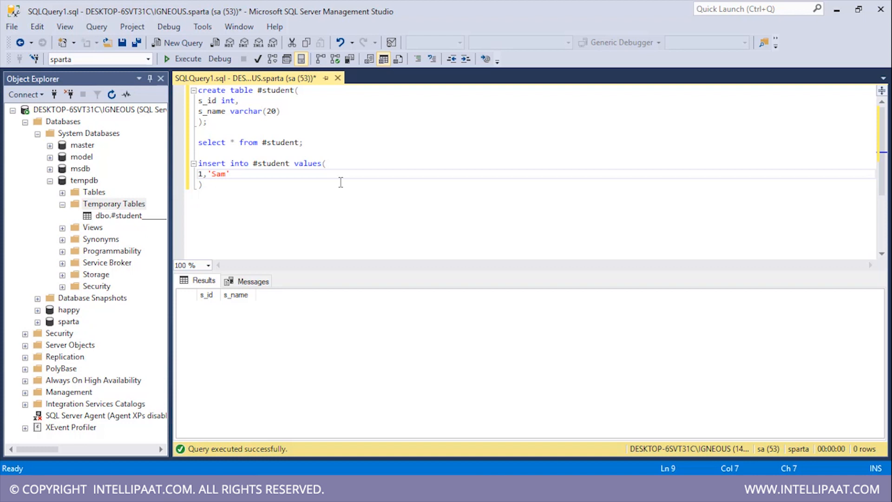
pyautogui.click(210, 176)
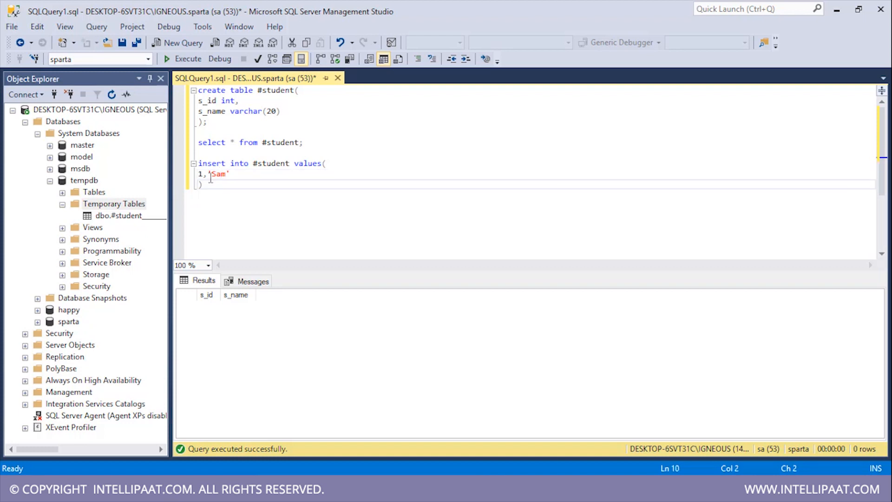
# Execute the INSERT, then rerun the SELECT to show row 1, Sam
pyautogui.click(182, 58)
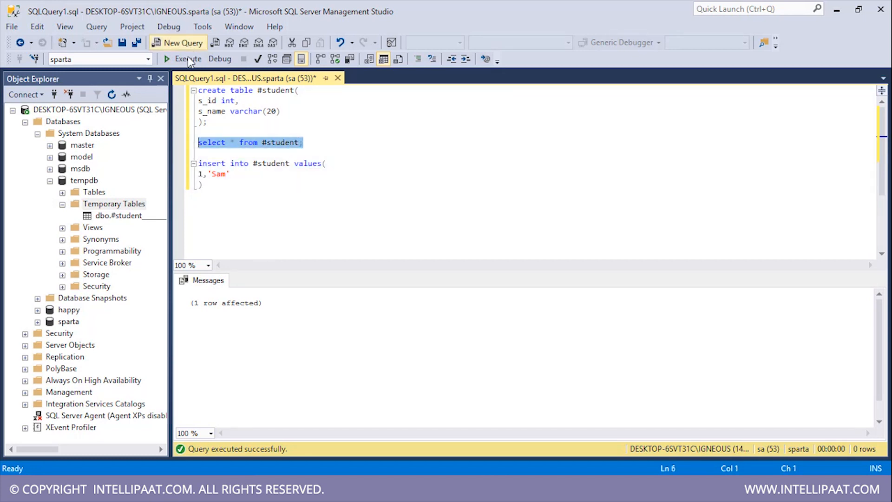
pyautogui.click(188, 58)
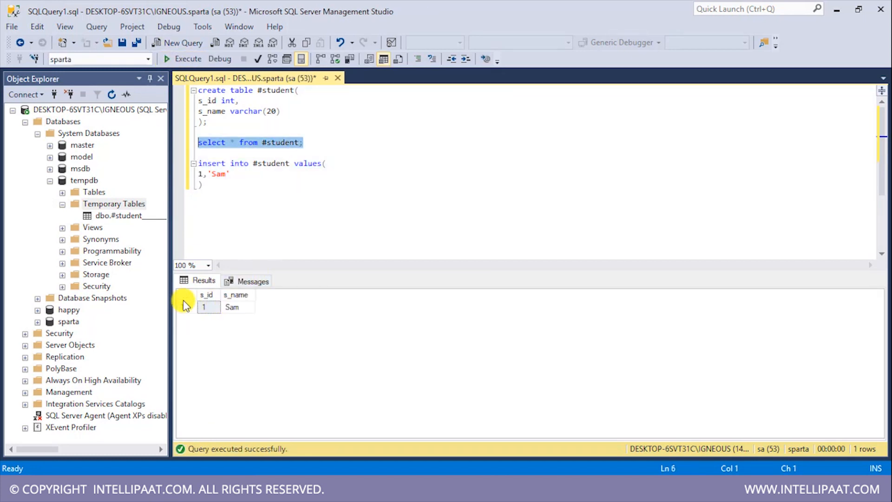
pyautogui.moveTo(167, 158)
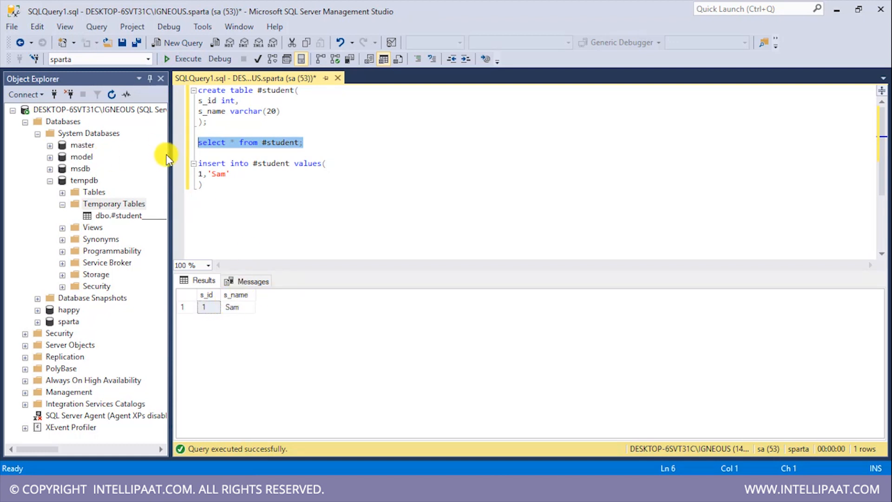
pyautogui.moveTo(245, 314)
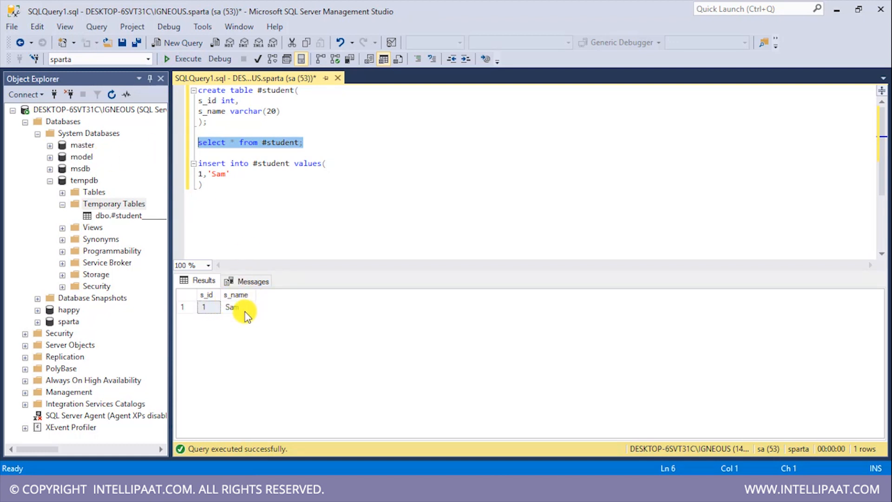